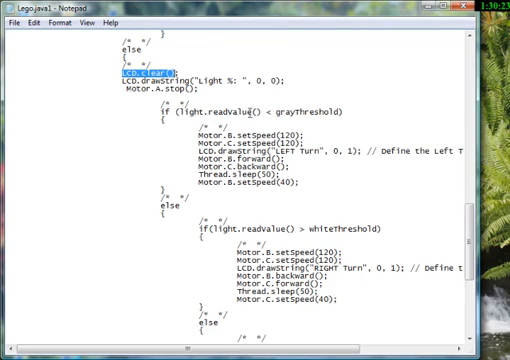
Scroll down to the left-turn, right-turn and forward motor branches of the loop.
{"action": "scroll", "scroll_direction": "down", "scroll_amount": 3}
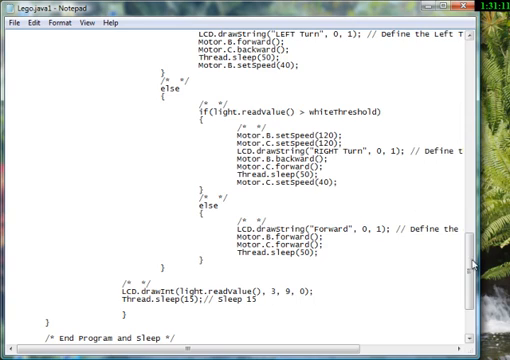
Scroll to the motor-stop and shutdown code that plays tones and clears the LCD.
{"action": "scroll", "scroll_direction": "down", "scroll_amount": 3}
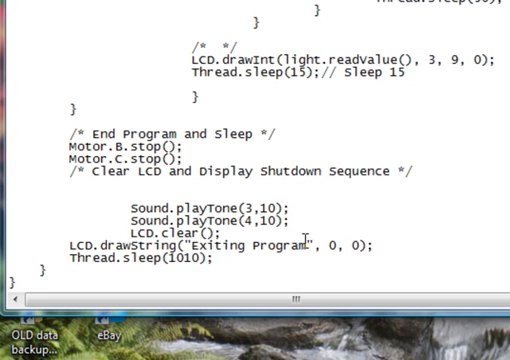
{"action": "mouse_move", "coordinate": [348, 270]}
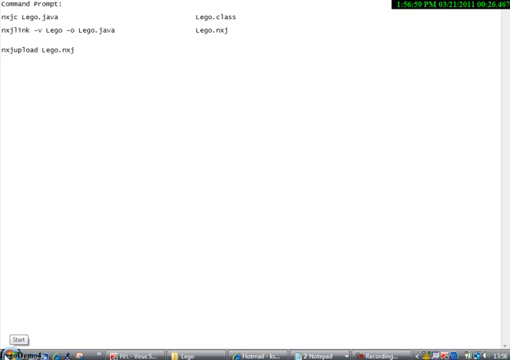
Briefly bring up a Command Prompt beside the build notes and close it with 'exit'.
{"action": "left_click", "coordinate": [16, 348]}
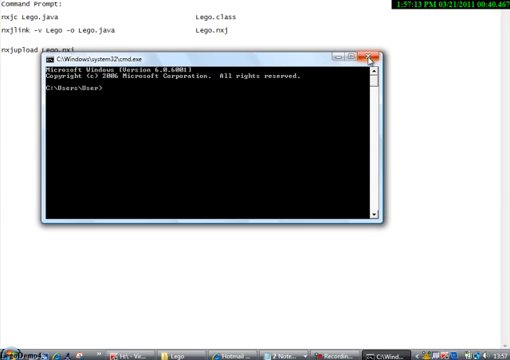
{"action": "type", "text": "exit"}
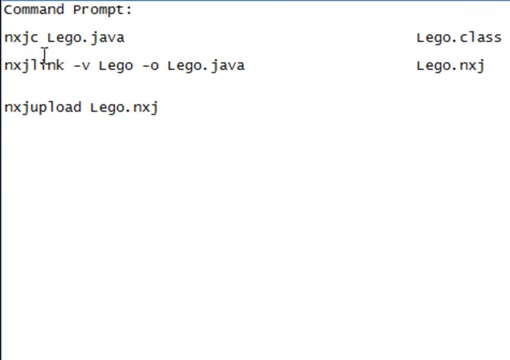
{"action": "mouse_move", "coordinate": [156, 44]}
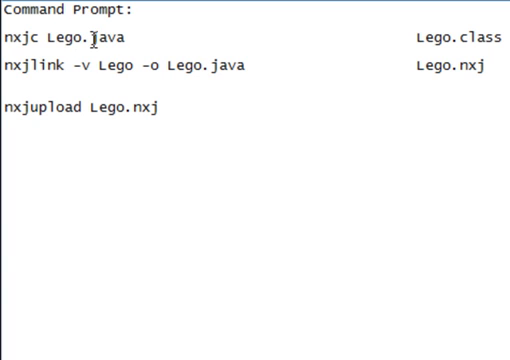
Select 'nxjc Lego.java' and its 'Lego.class' output in the notes.
{"action": "left_click_drag", "start_coordinate": [8, 36], "coordinate": [70, 36]}
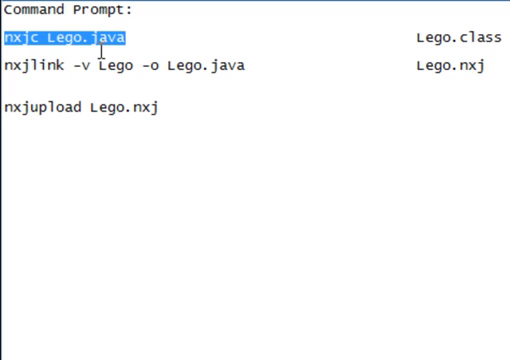
{"action": "mouse_move", "coordinate": [364, 42]}
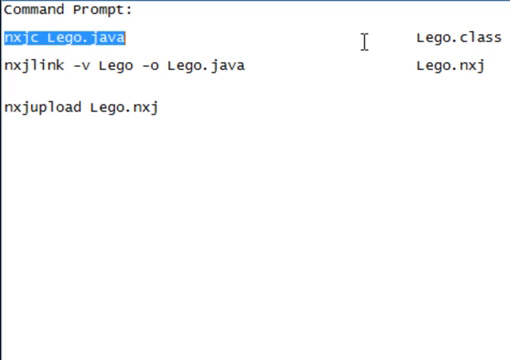
{"action": "double_click", "coordinate": [448, 40]}
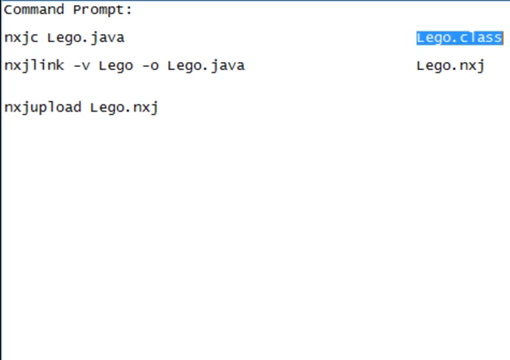
{"action": "mouse_move", "coordinate": [284, 44]}
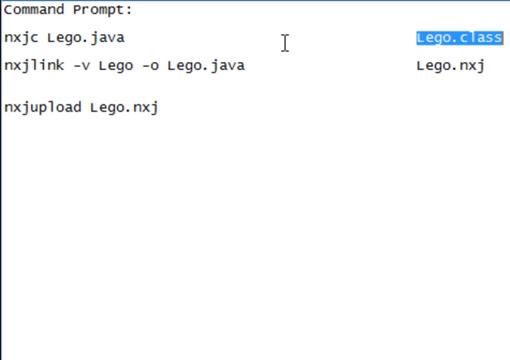
{"action": "mouse_move", "coordinate": [12, 68]}
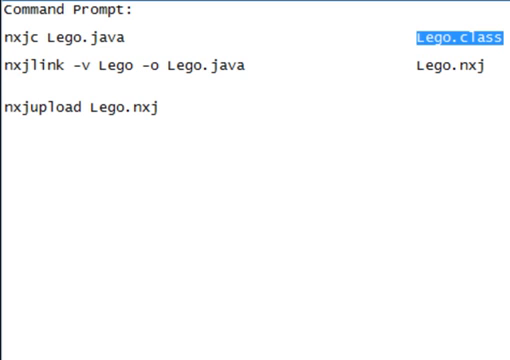
{"action": "mouse_move", "coordinate": [44, 68]}
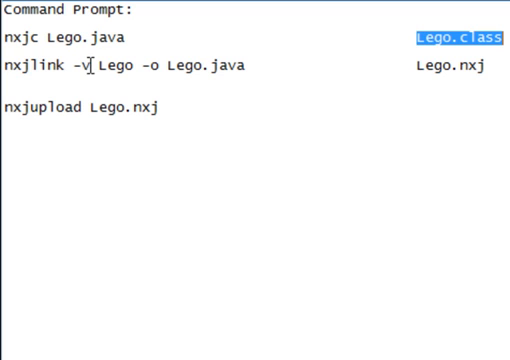
{"action": "mouse_move", "coordinate": [124, 76]}
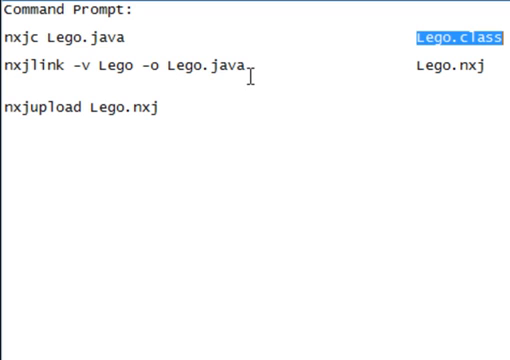
{"action": "mouse_move", "coordinate": [340, 88]}
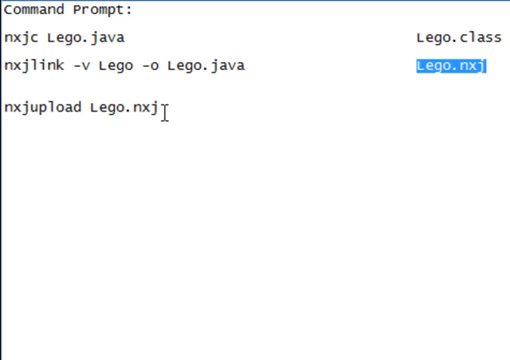
{"action": "mouse_move", "coordinate": [160, 36]}
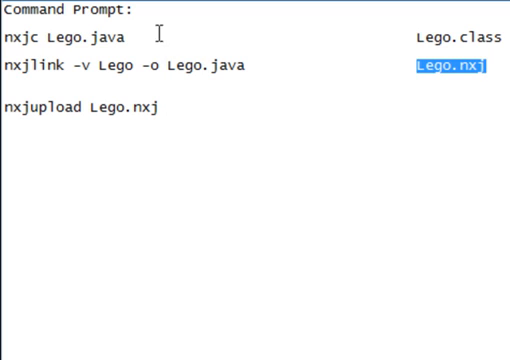
{"action": "mouse_move", "coordinate": [204, 66]}
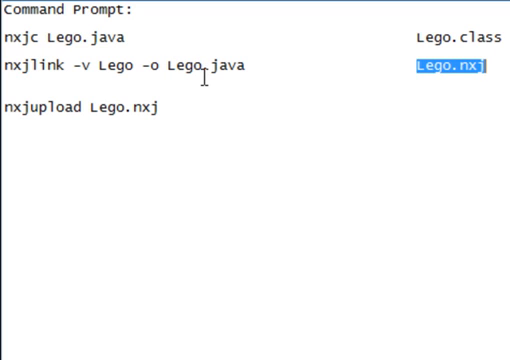